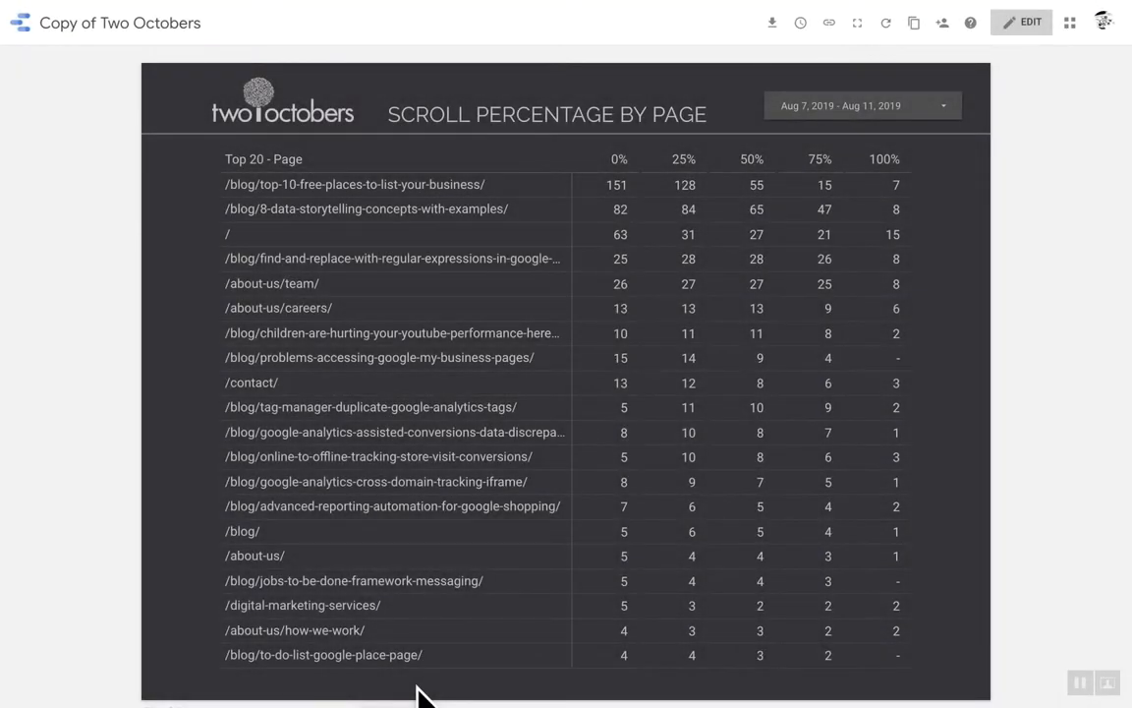
mouse_move(658, 564)
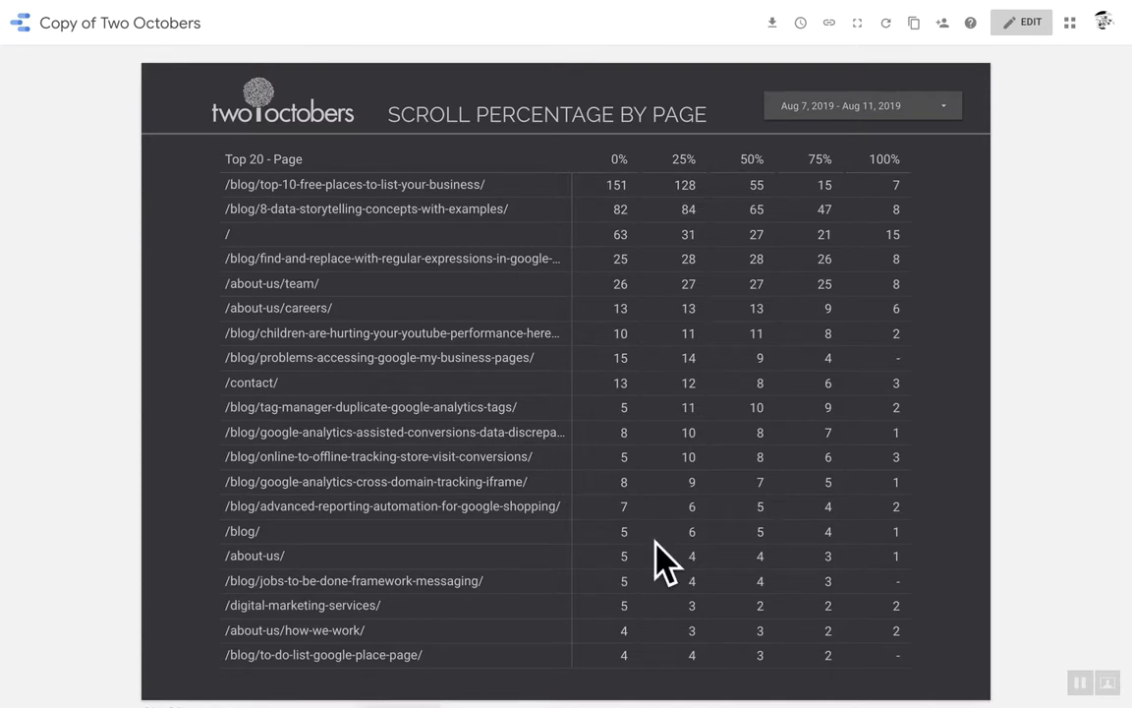
mouse_move(444, 355)
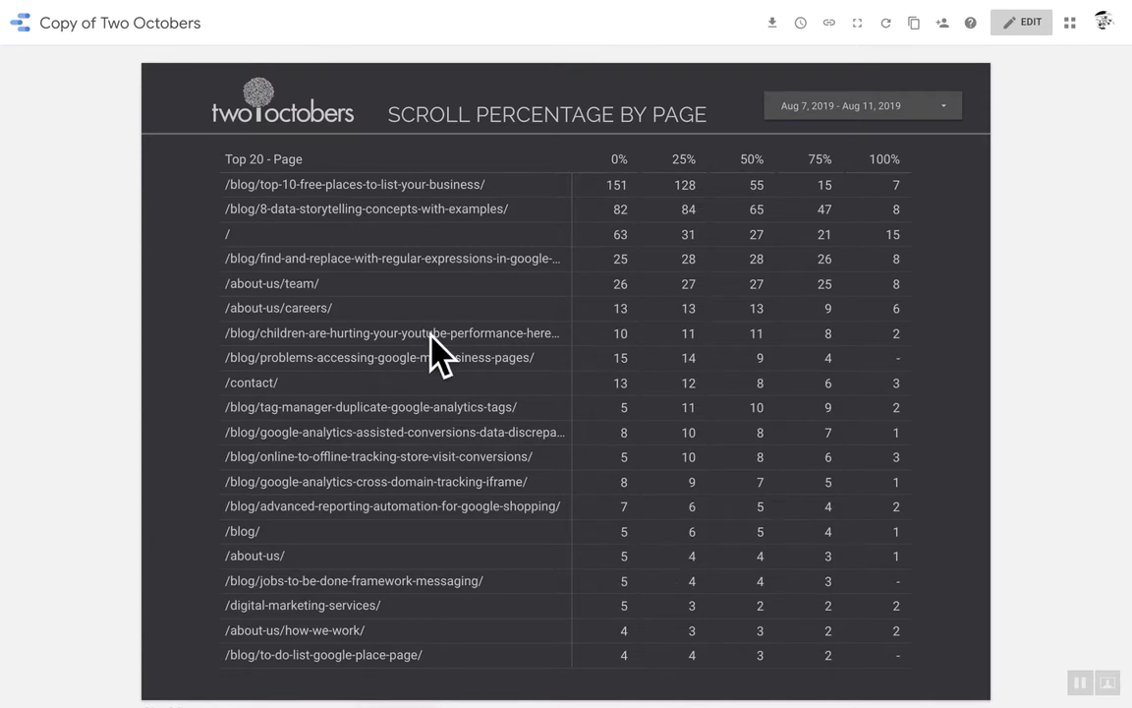
mouse_move(533, 258)
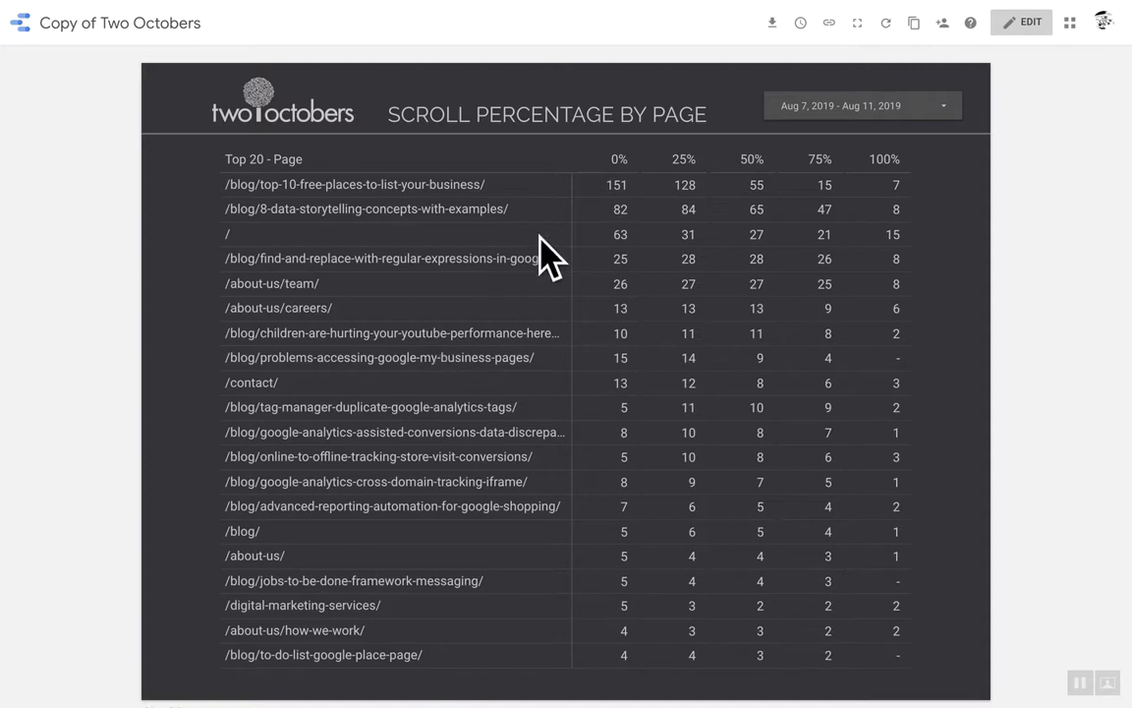
mouse_move(610, 187)
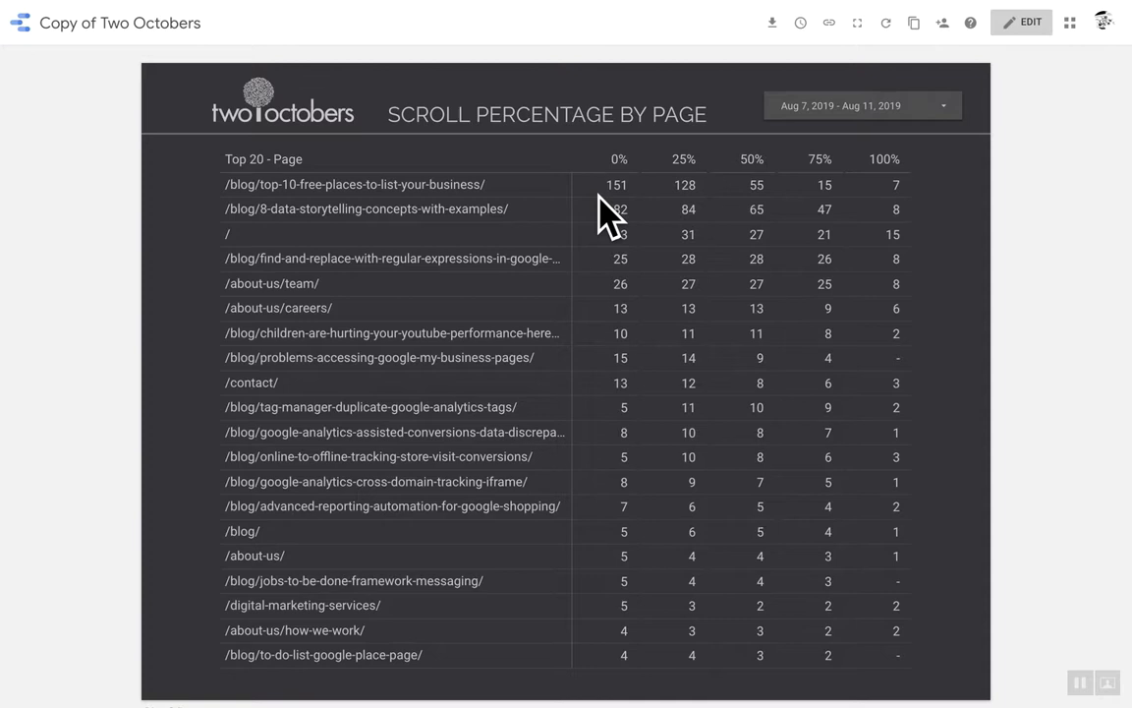
mouse_move(420, 182)
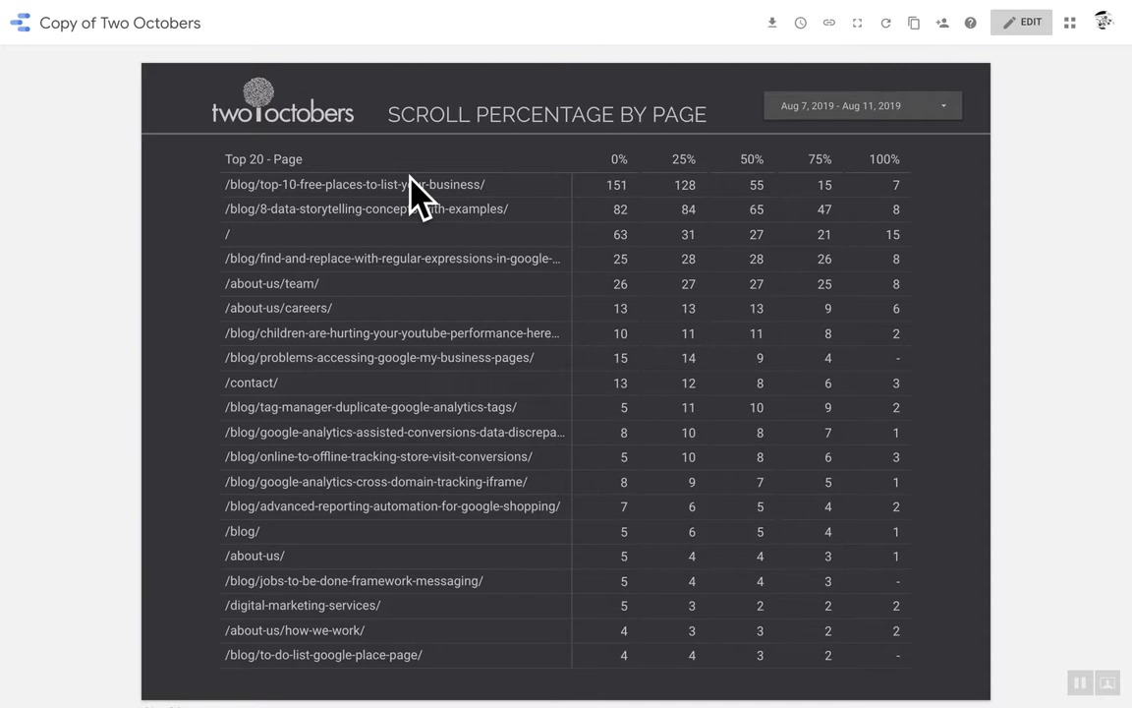
mouse_move(509, 194)
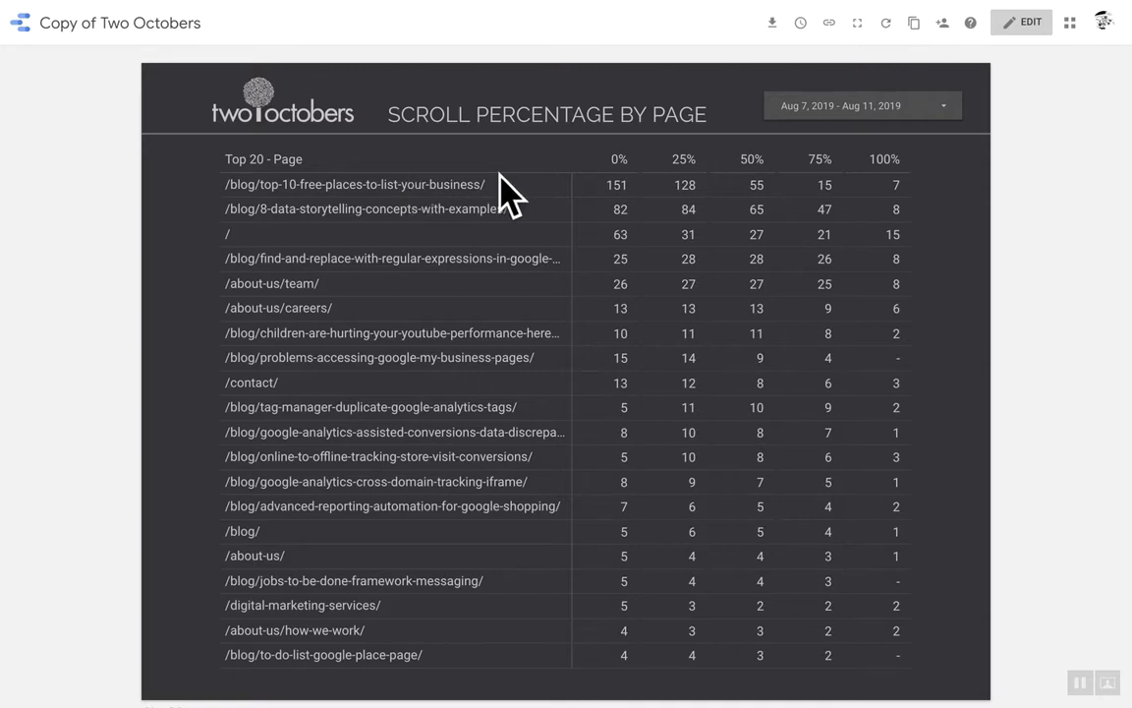
mouse_move(619, 197)
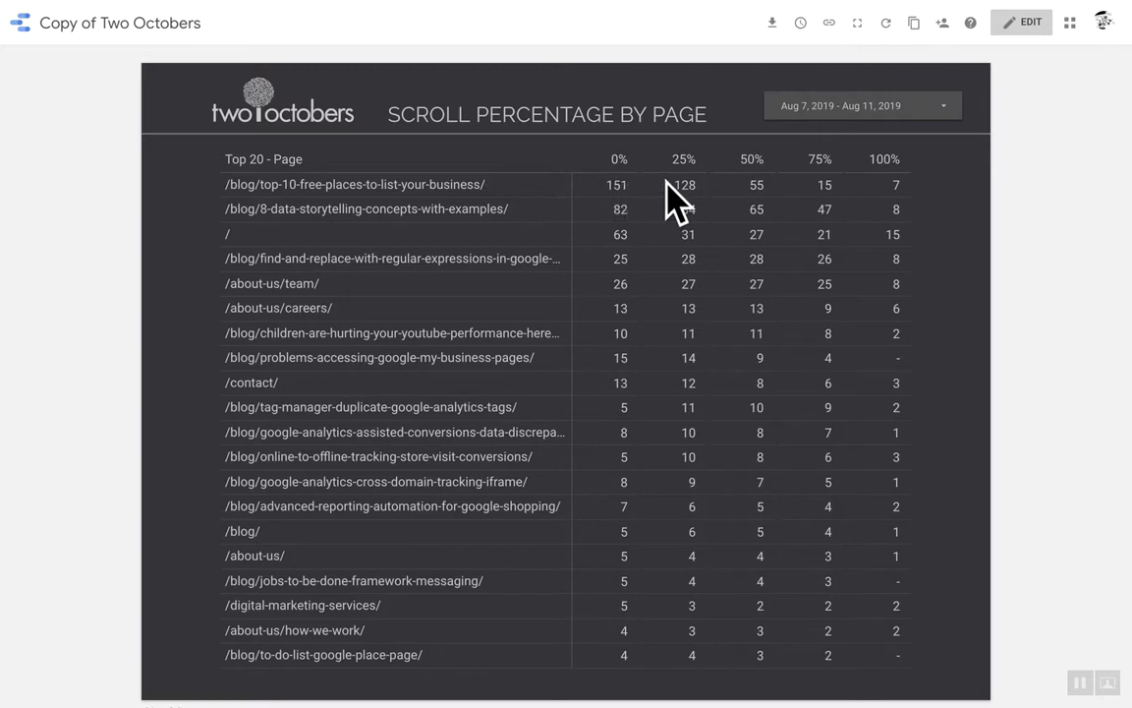
mouse_move(891, 201)
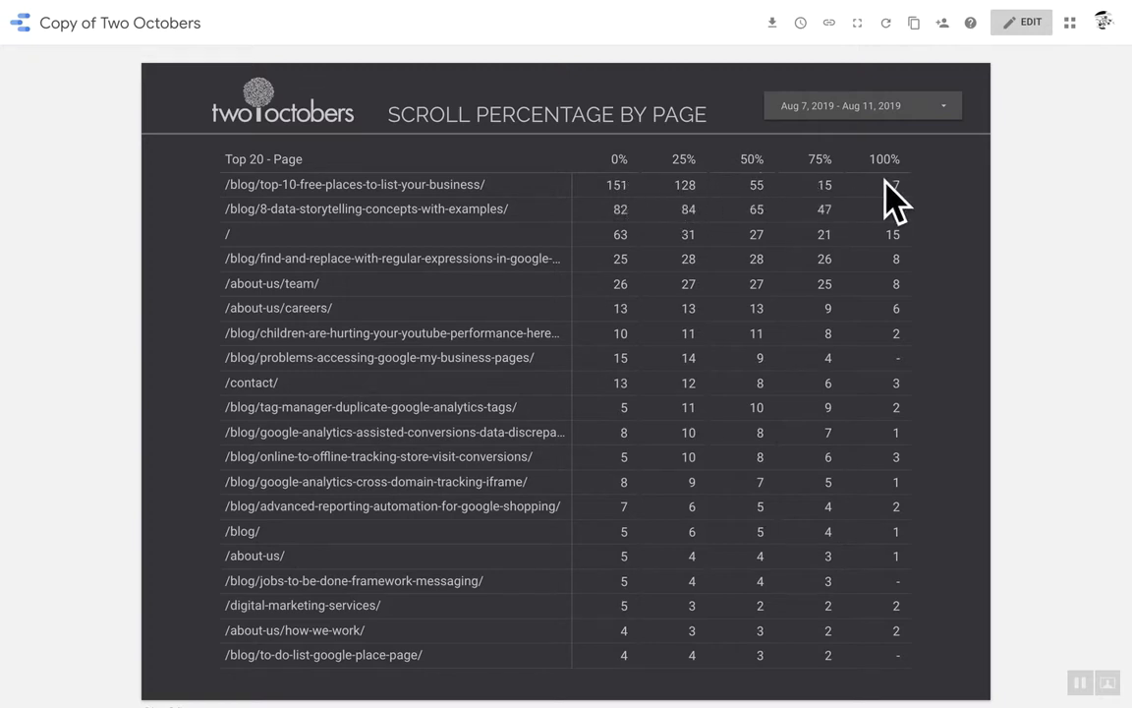
mouse_move(499, 243)
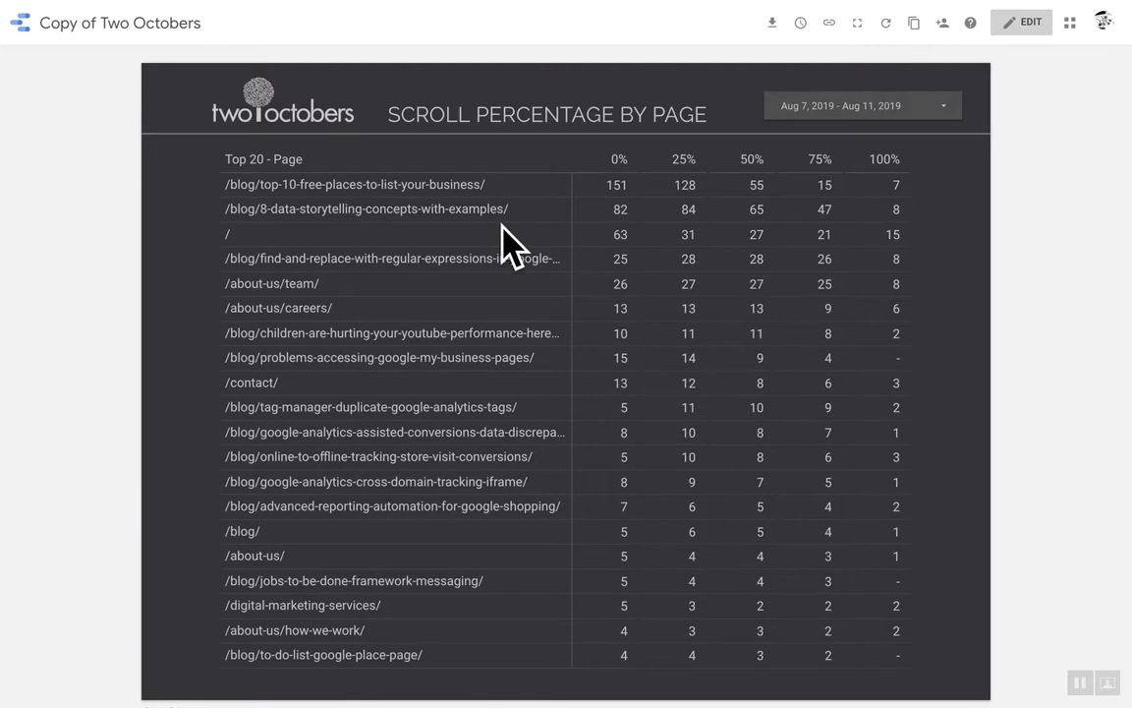
mouse_move(509, 224)
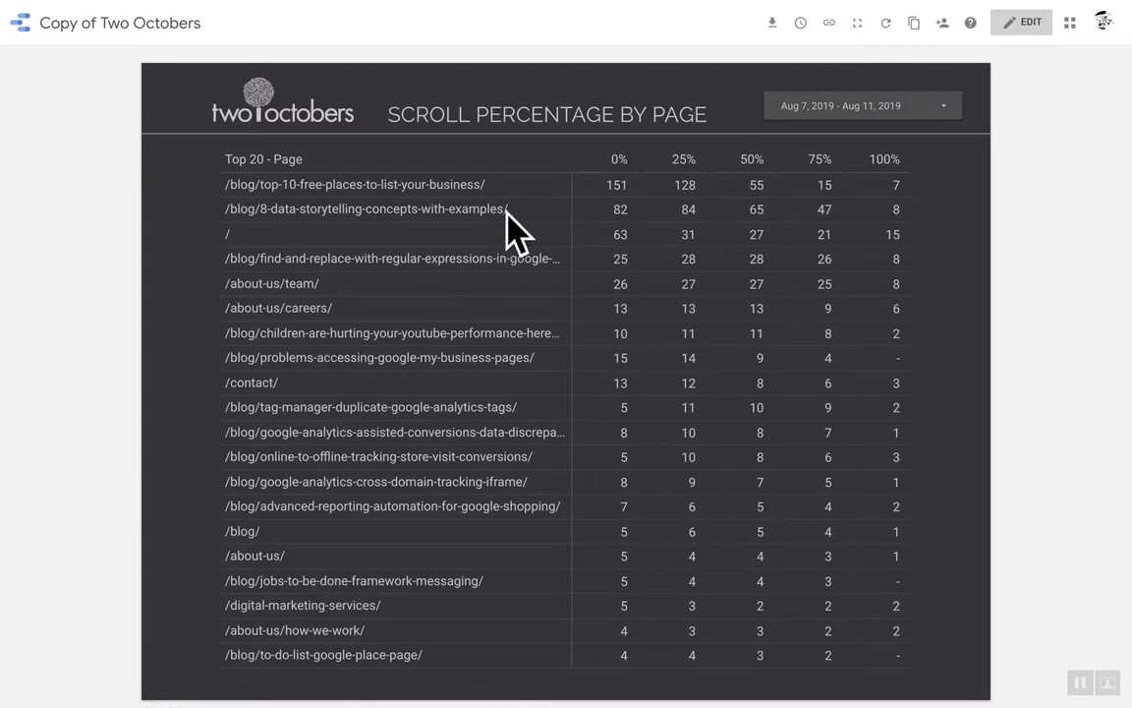
mouse_move(525, 201)
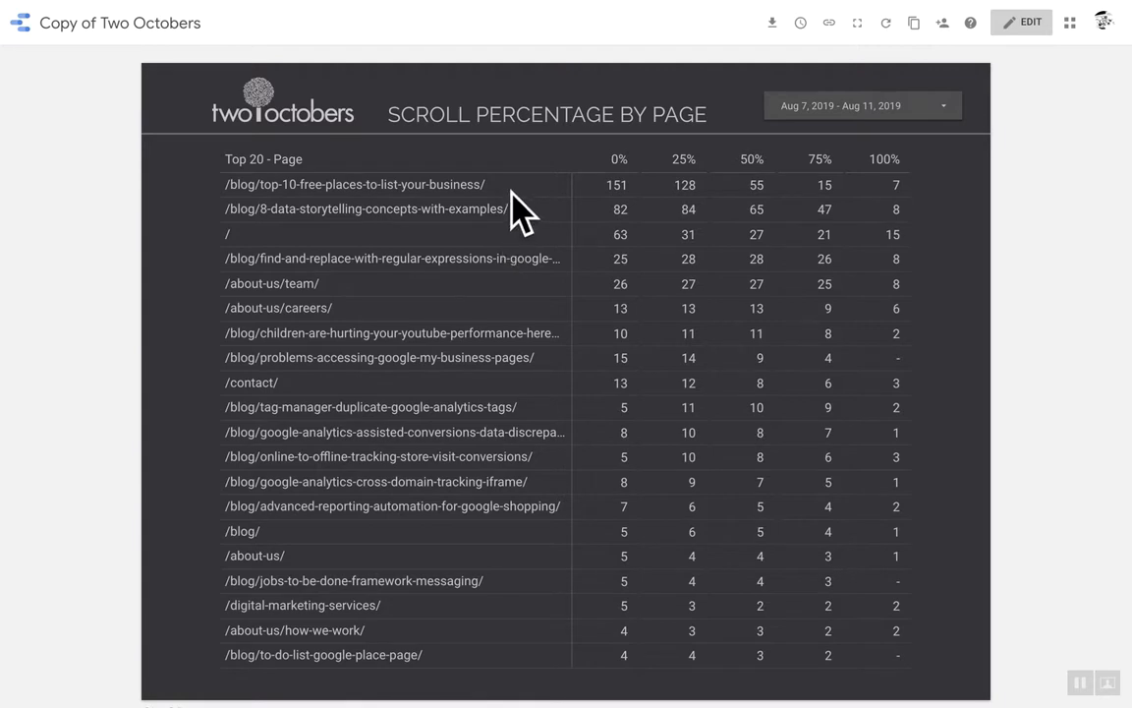
mouse_move(595, 227)
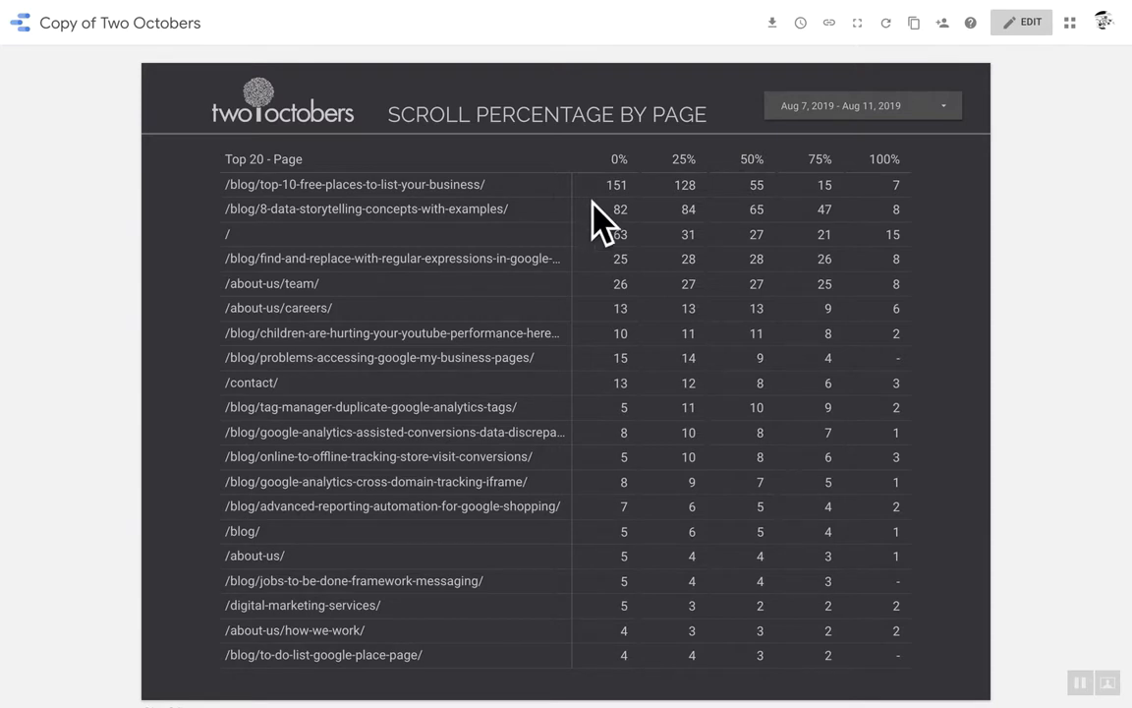
mouse_move(671, 220)
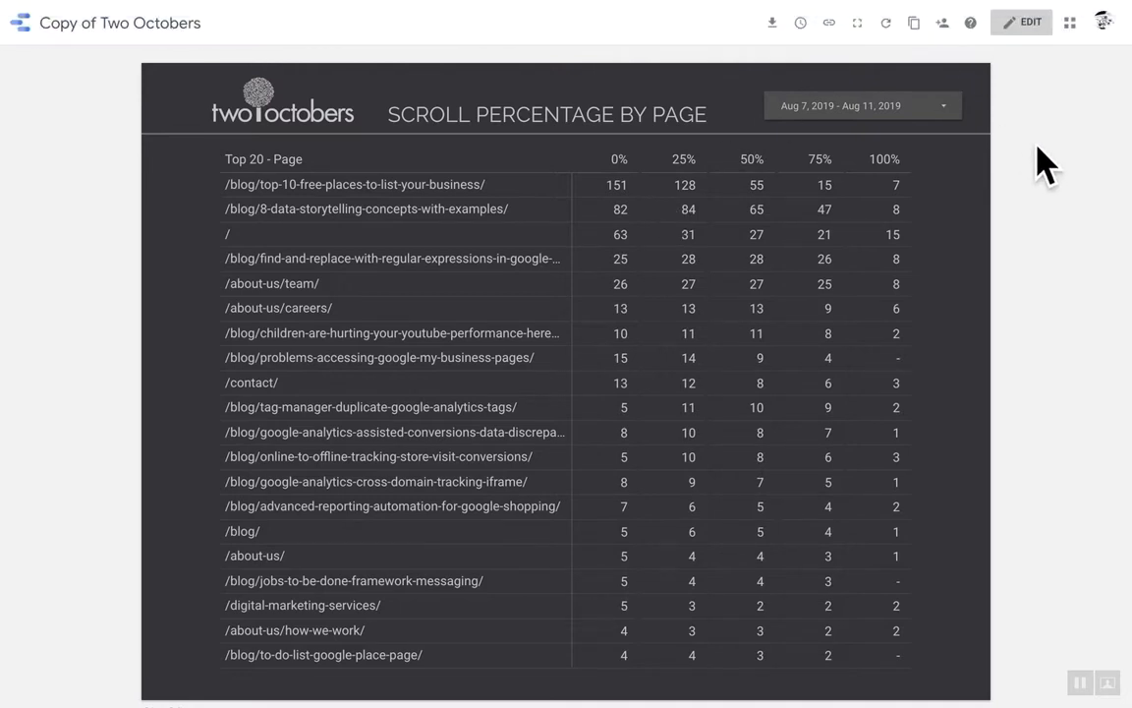
mouse_move(913, 25)
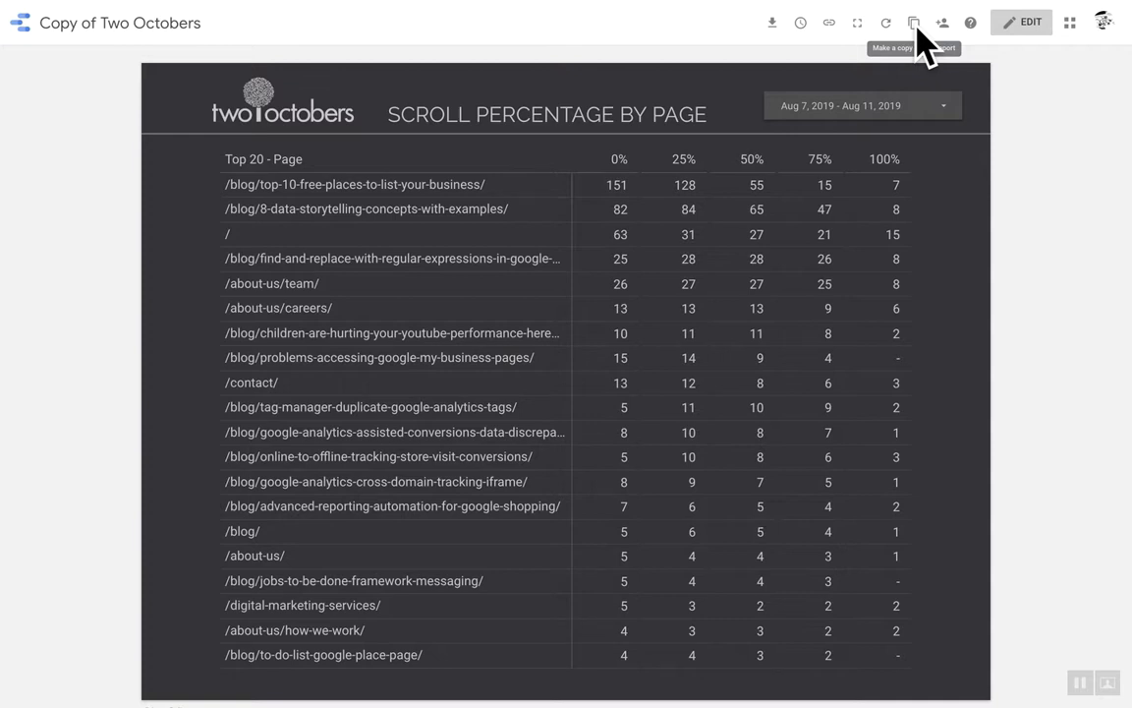
mouse_move(949, 24)
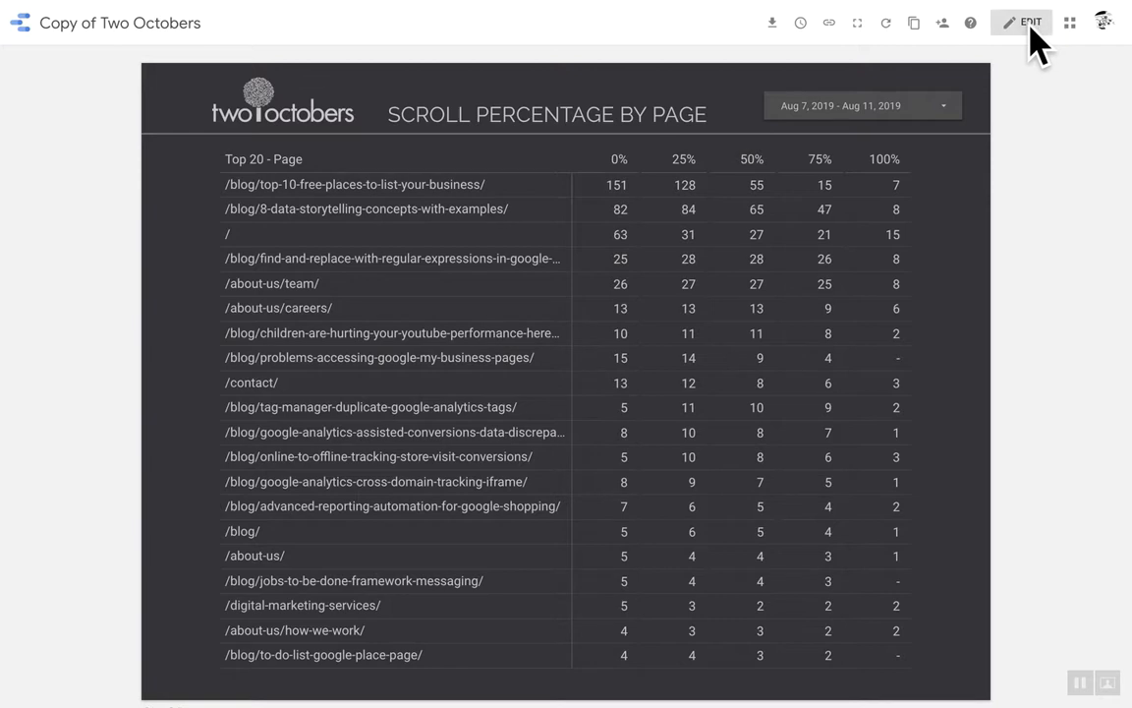
Enter edit mode, select the pivot table, and open its 'event action includes percent' filter.
left_click(1023, 24)
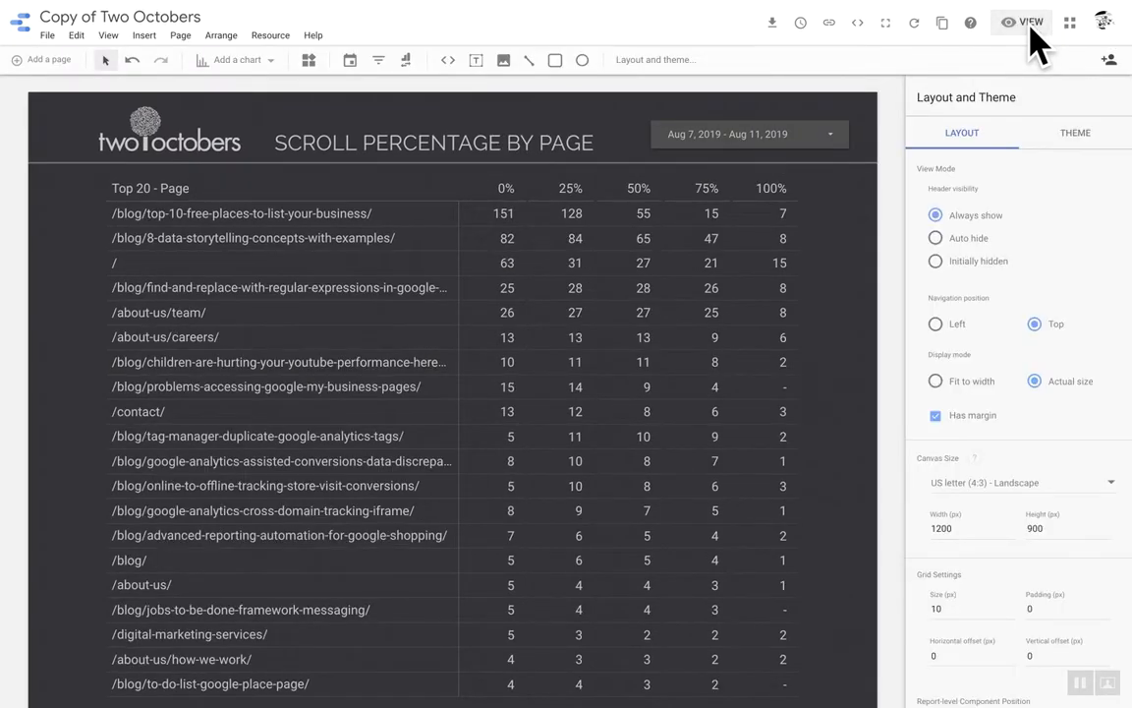
left_click(567, 252)
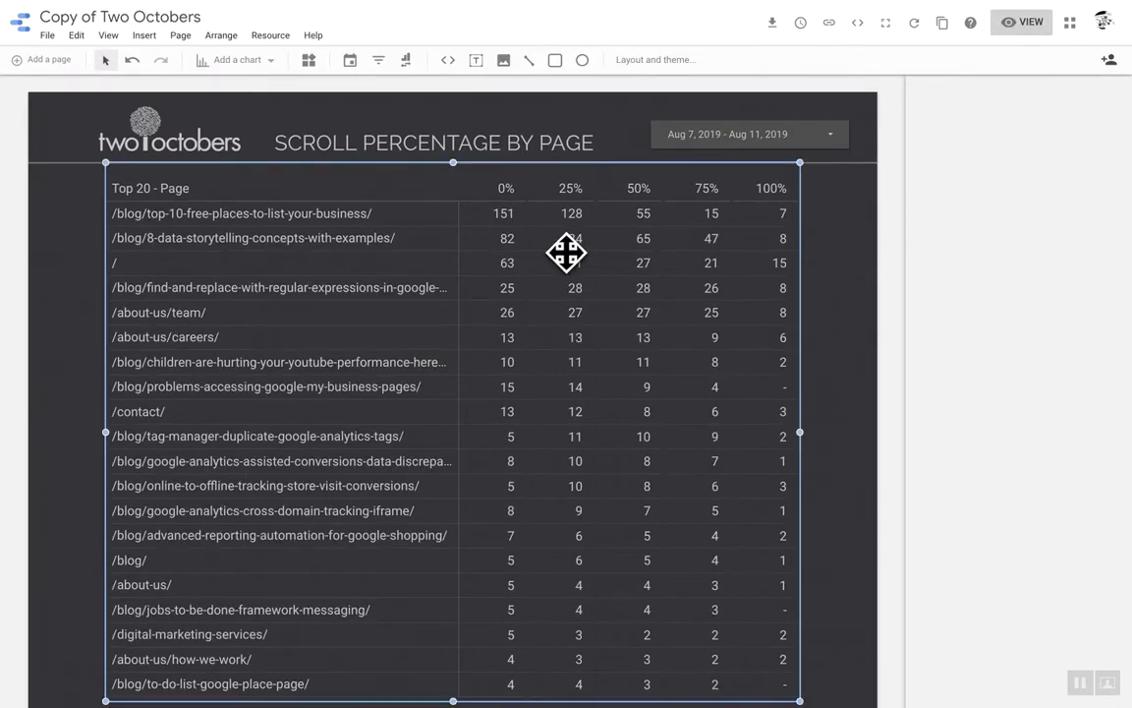
left_click(567, 251)
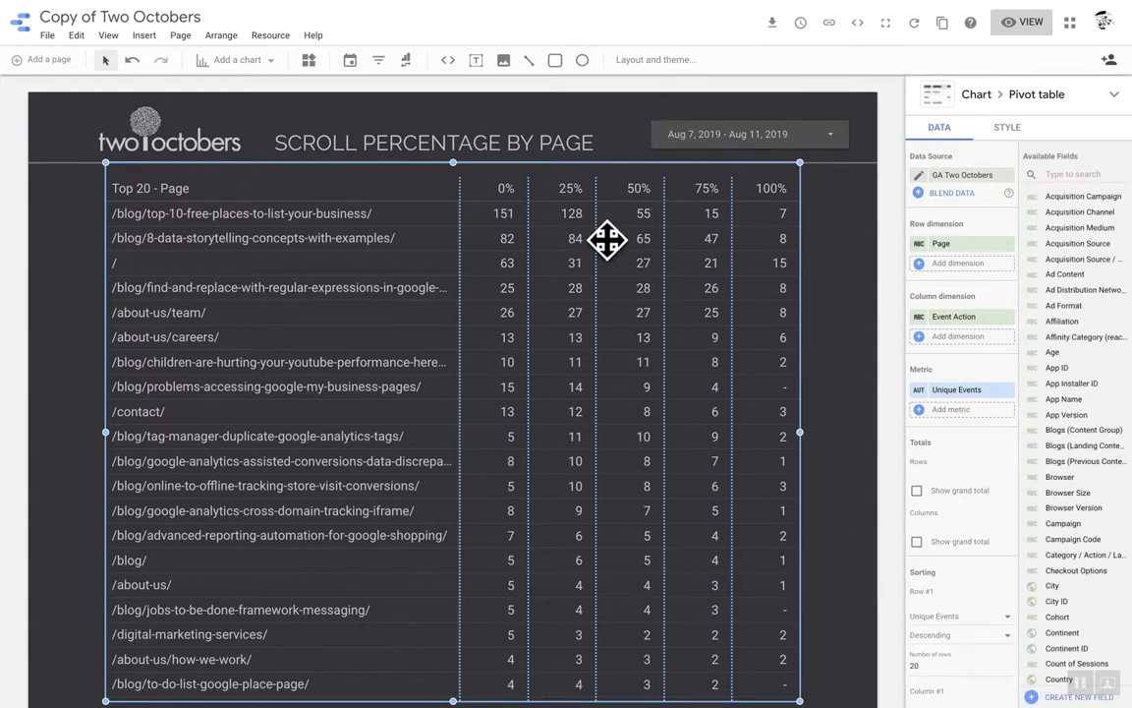
mouse_move(870, 214)
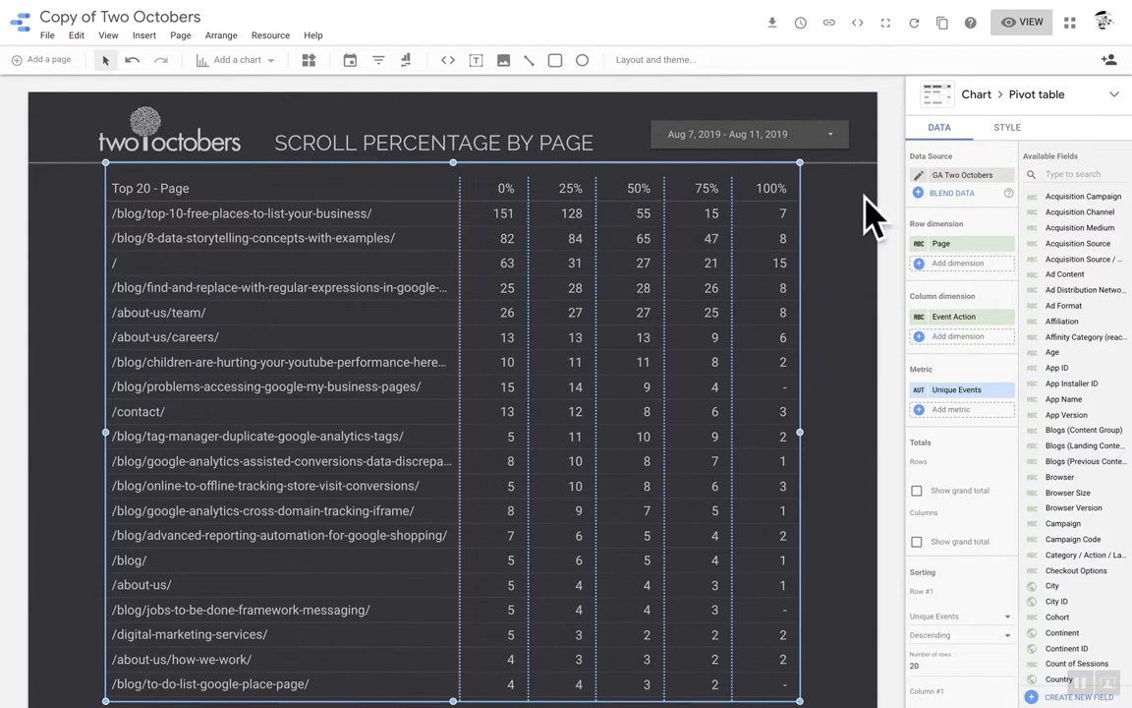
left_click(144, 36)
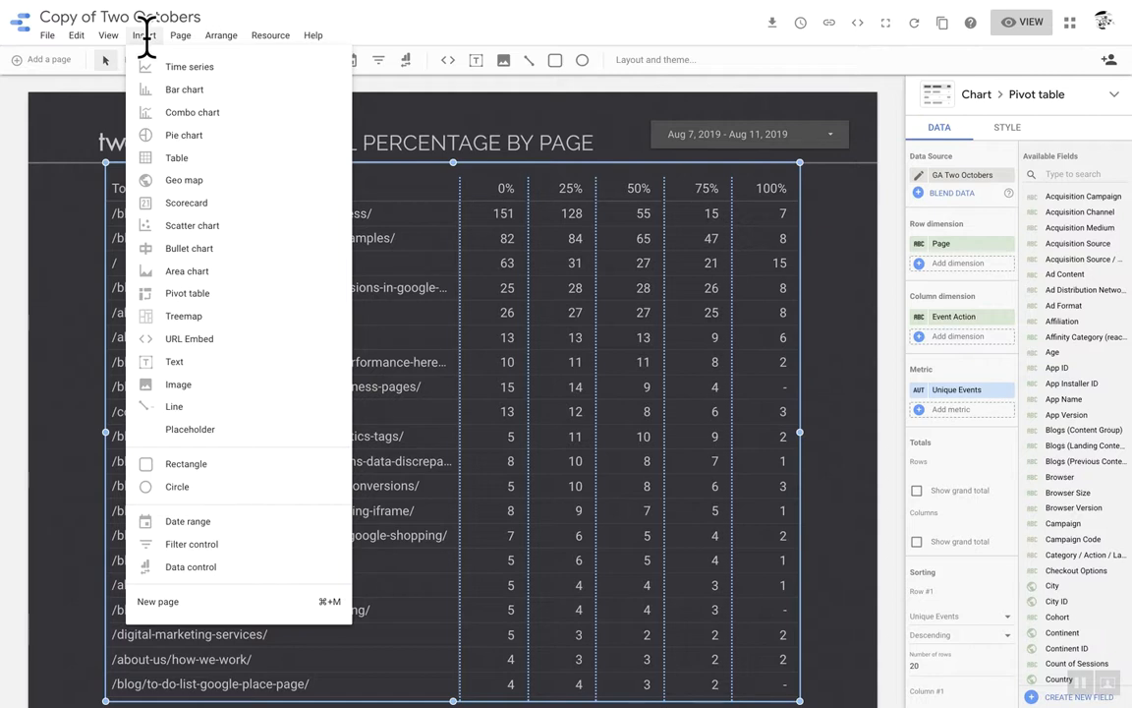
mouse_move(191, 263)
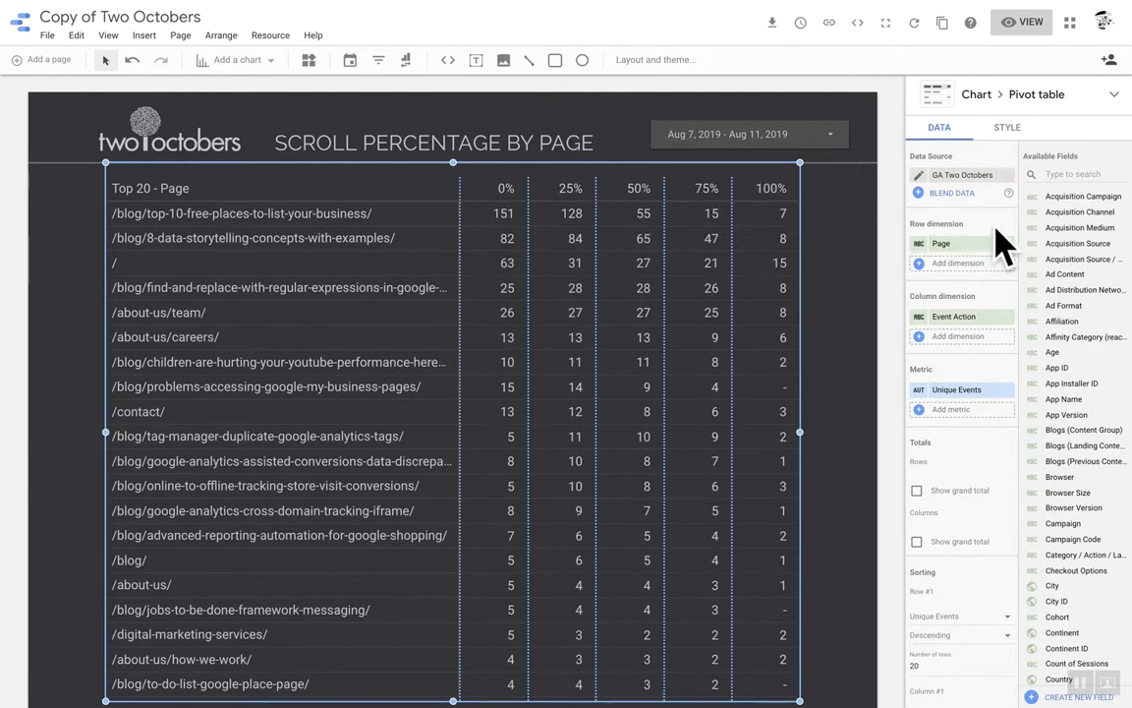
mouse_move(991, 313)
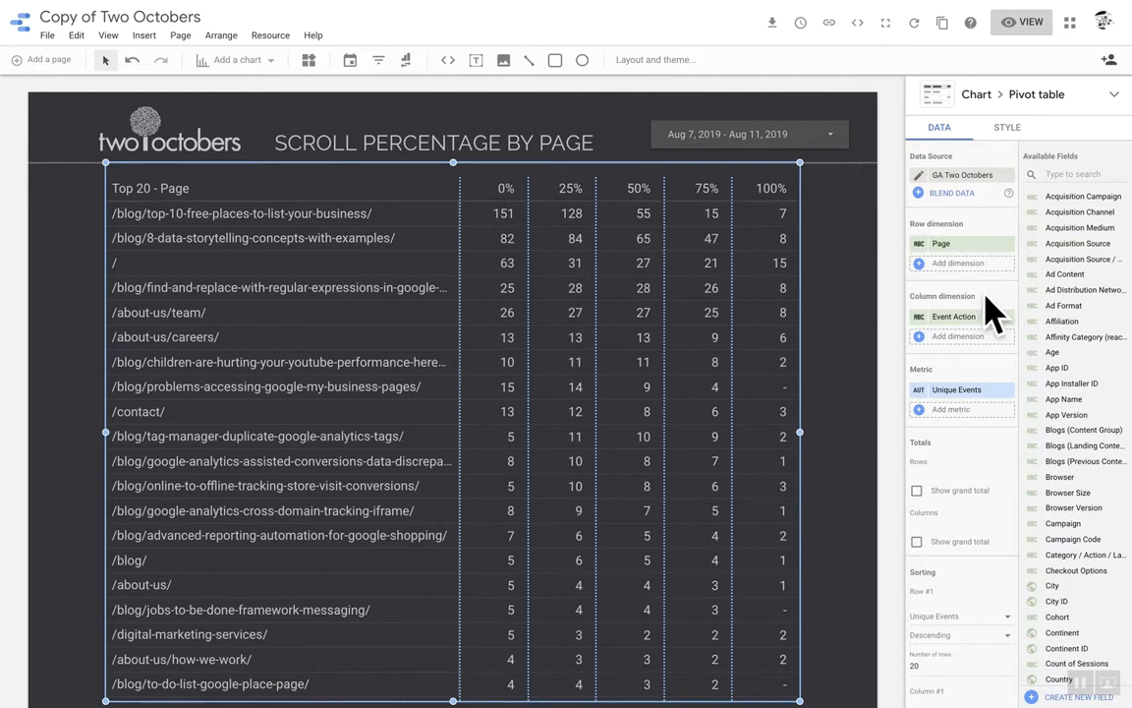
mouse_move(994, 312)
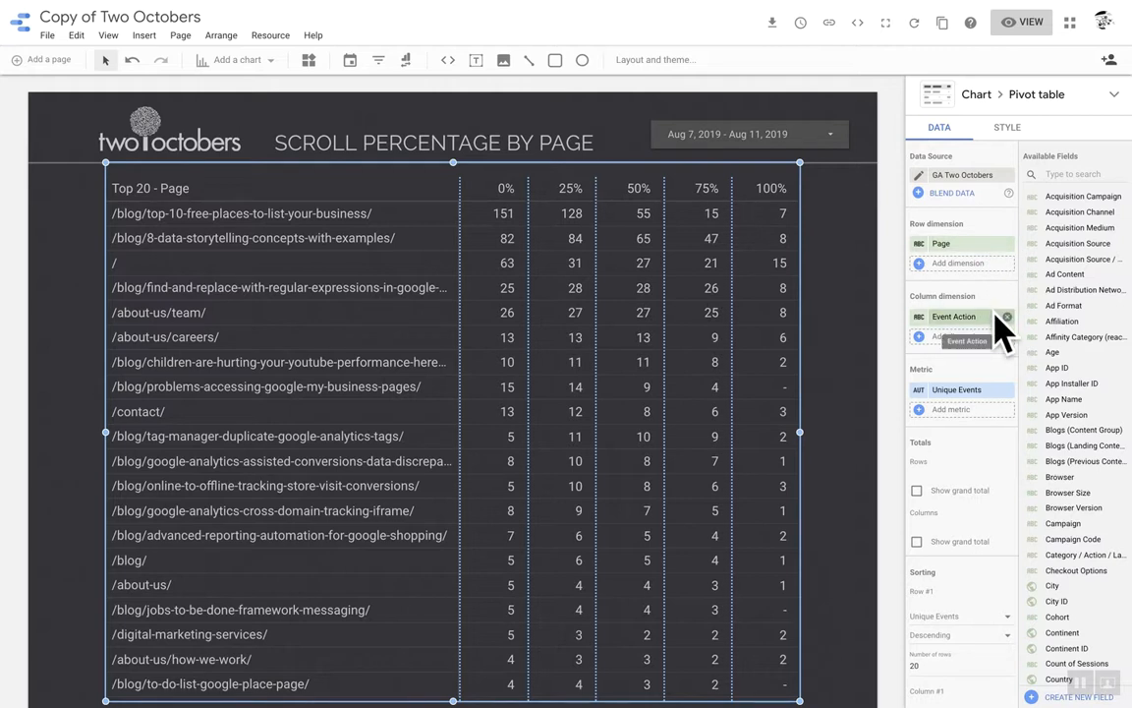
mouse_move(983, 354)
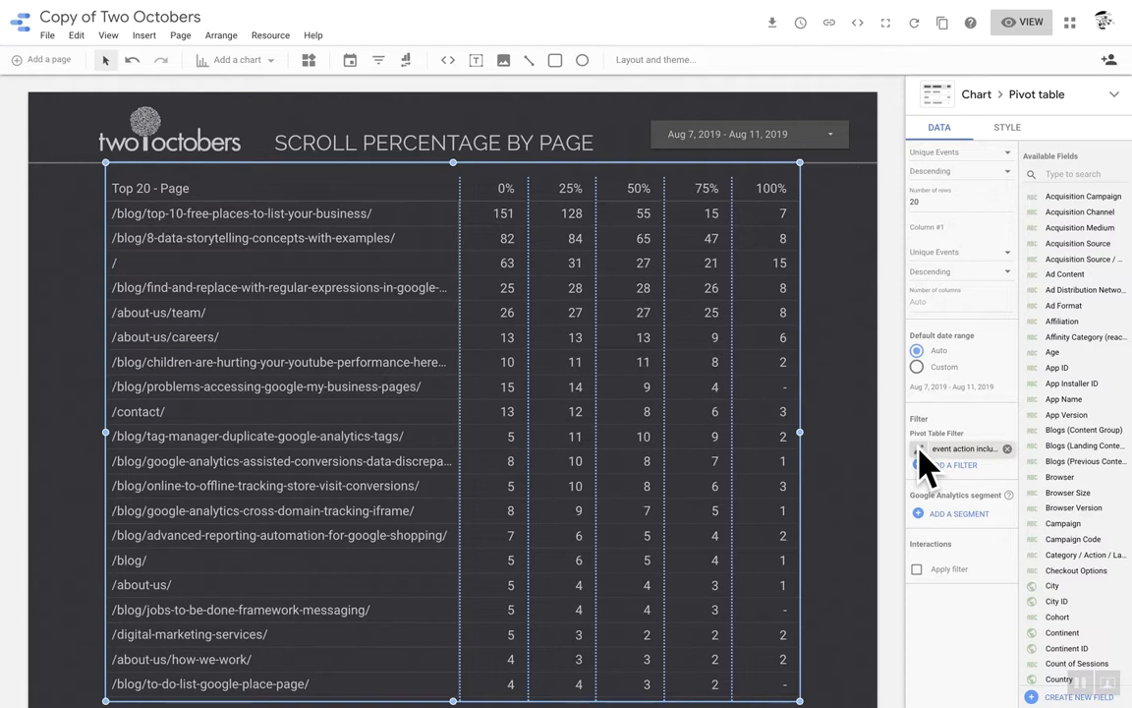
left_click(958, 449)
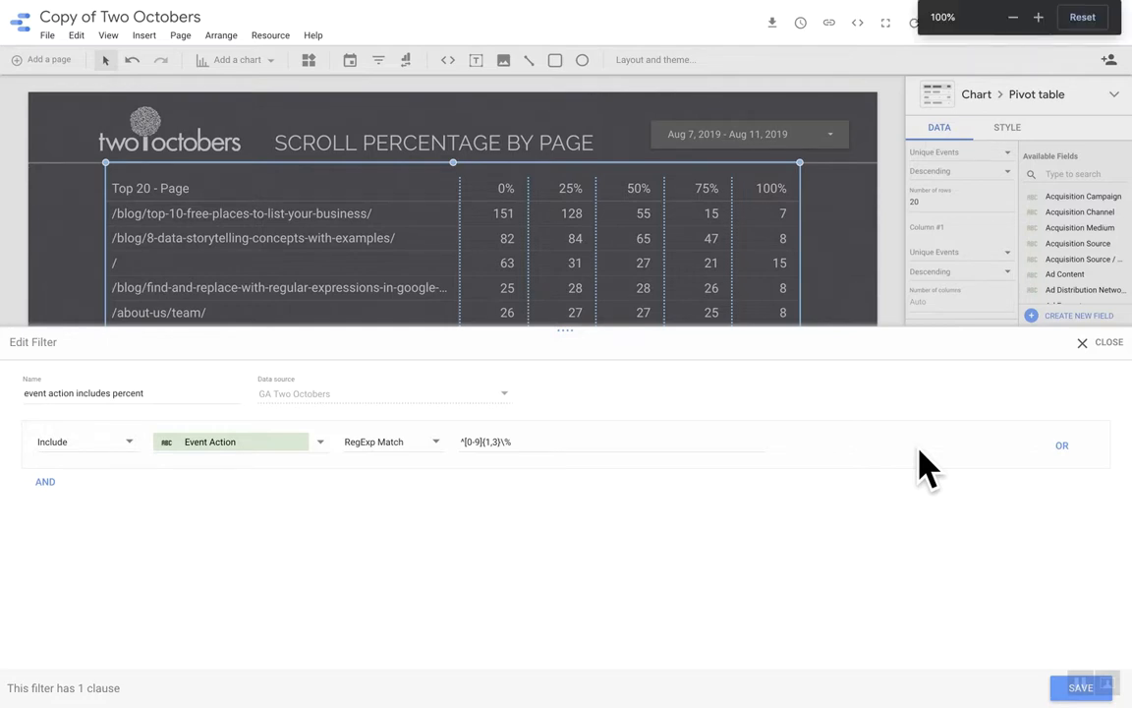
left_click(1034, 17)
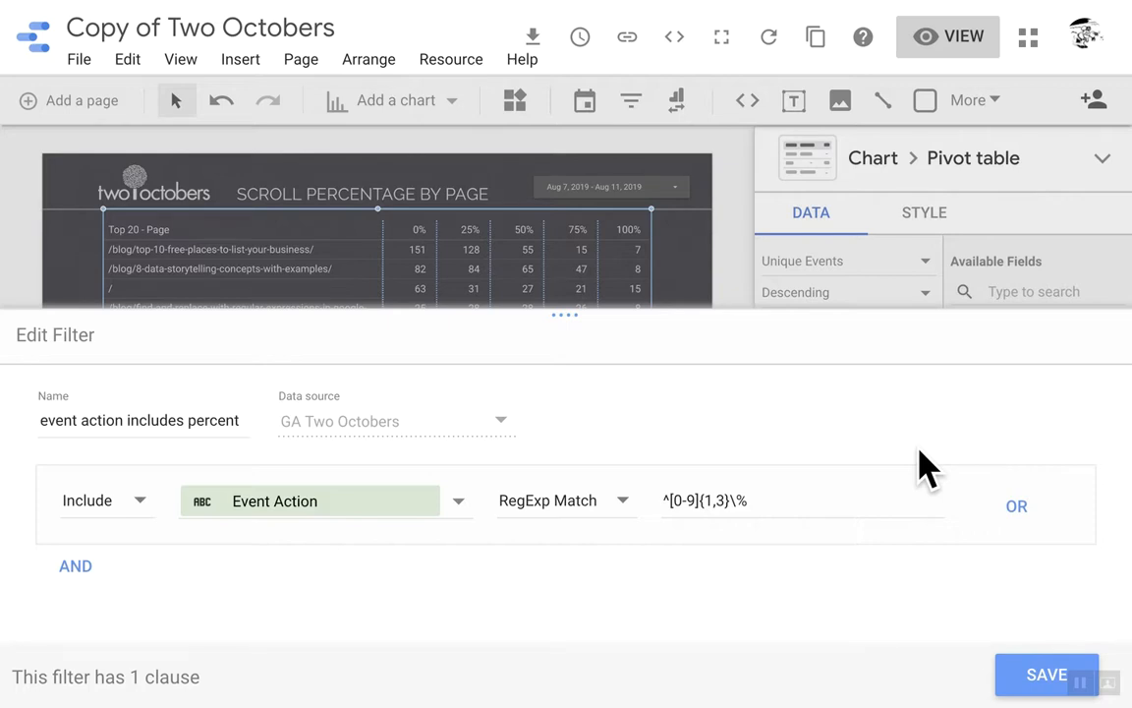
left_click(663, 500)
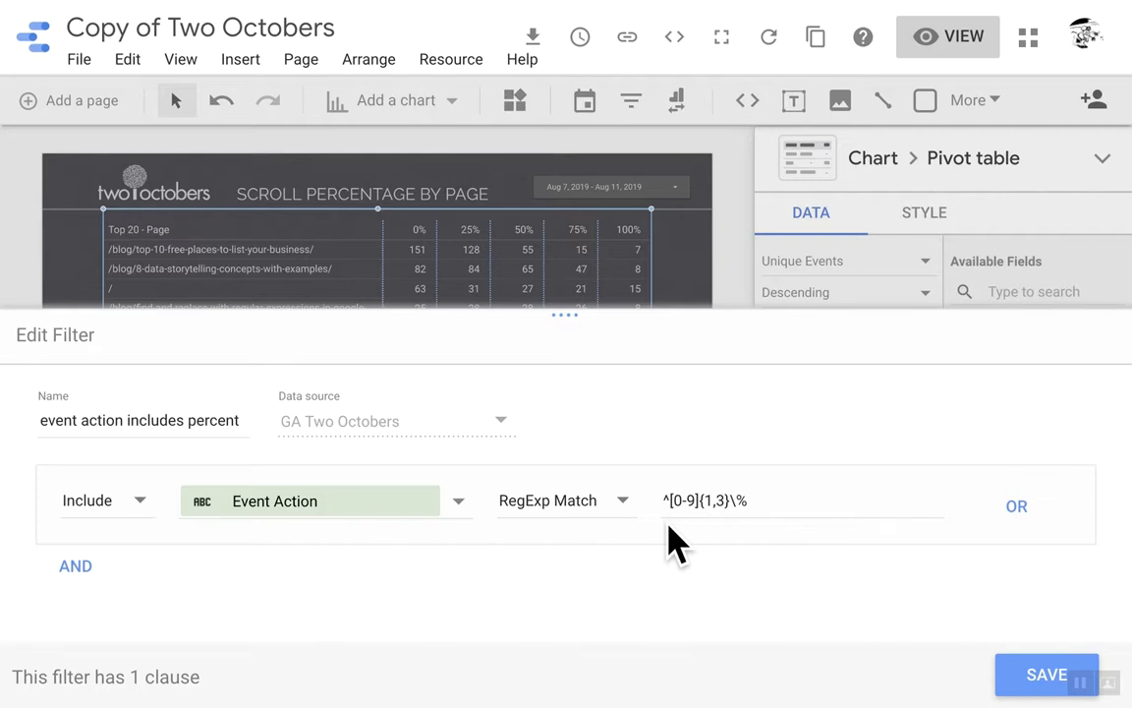
mouse_move(782, 559)
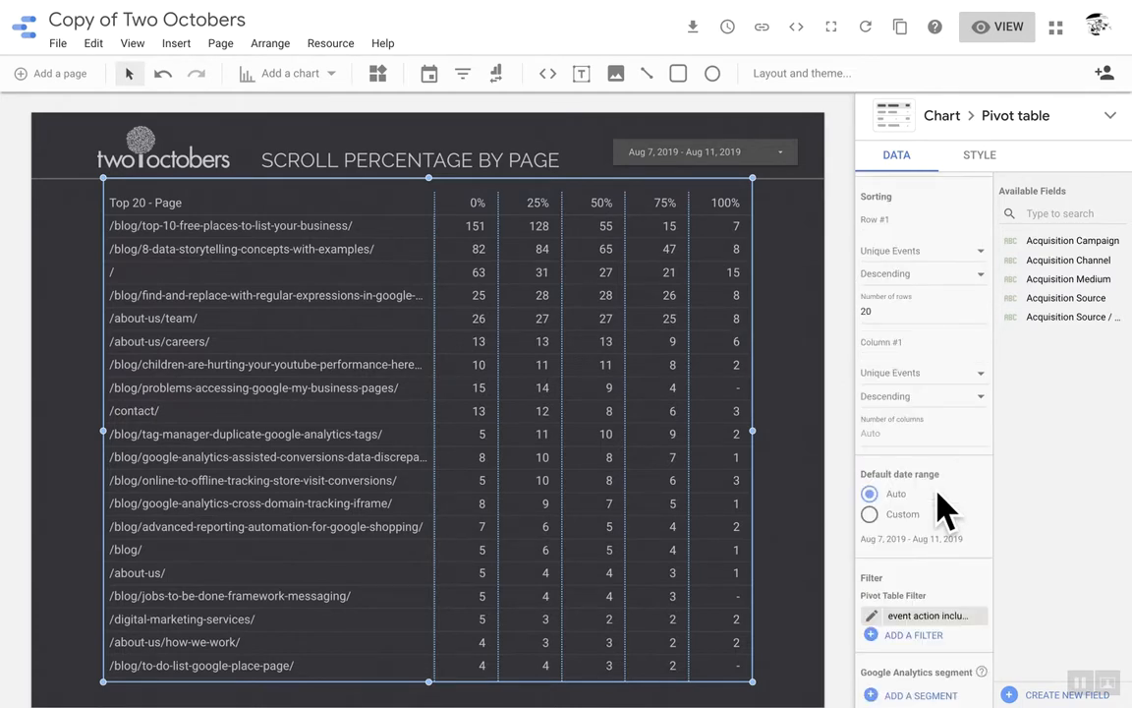
Scroll through the pivot table's Data tab dimensions, sorting and filter sections.
scroll("down", 3)
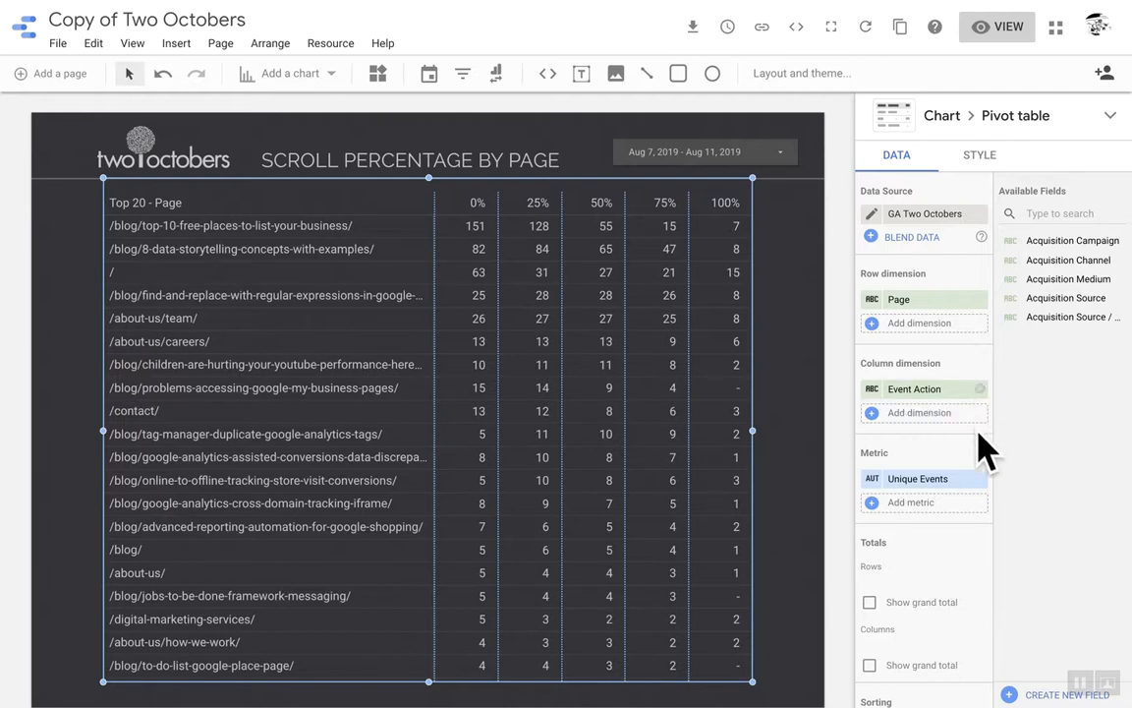
scroll("down", 3)
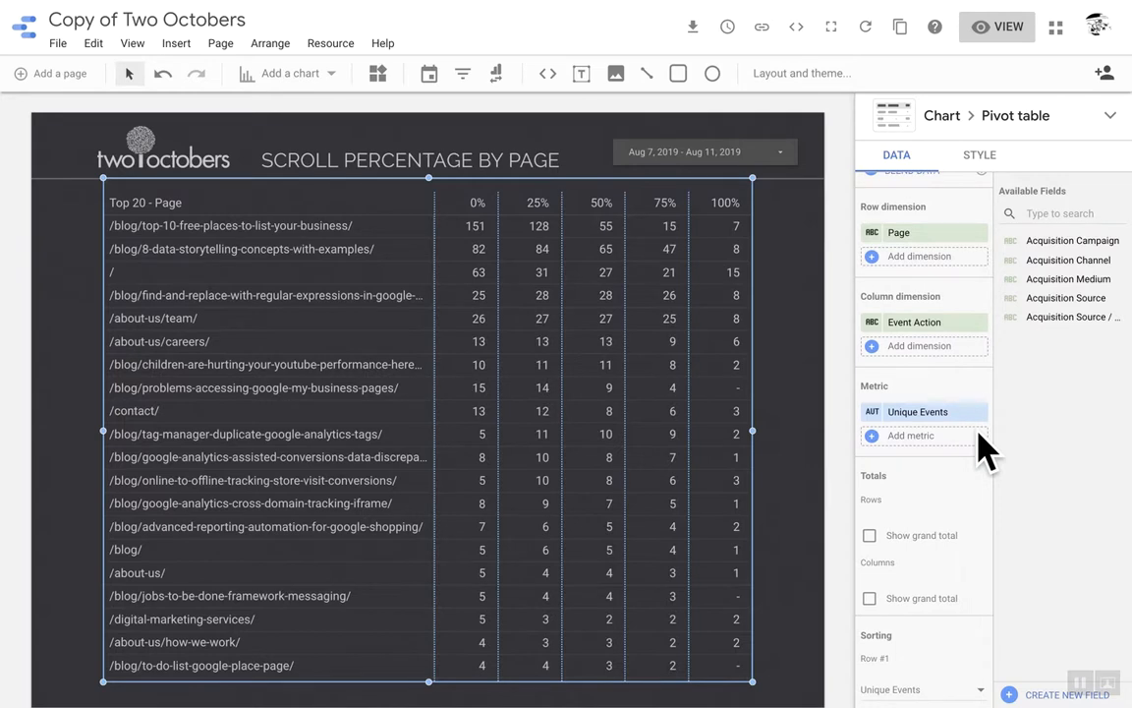
scroll("down", 3)
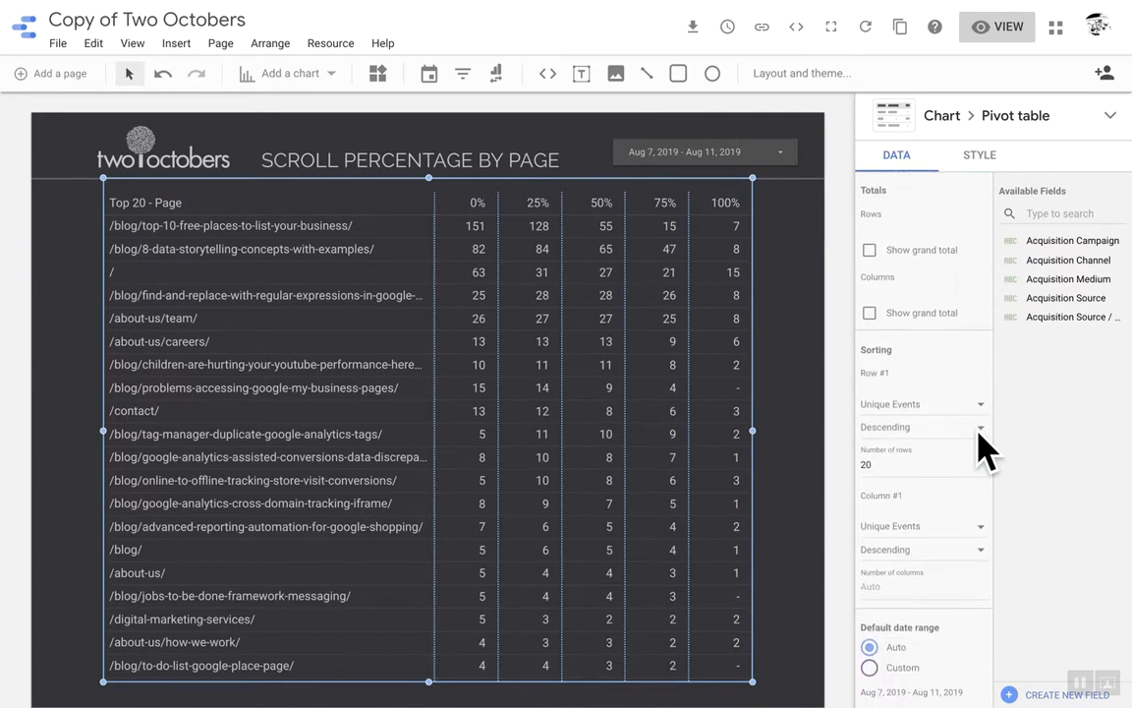
mouse_move(936, 550)
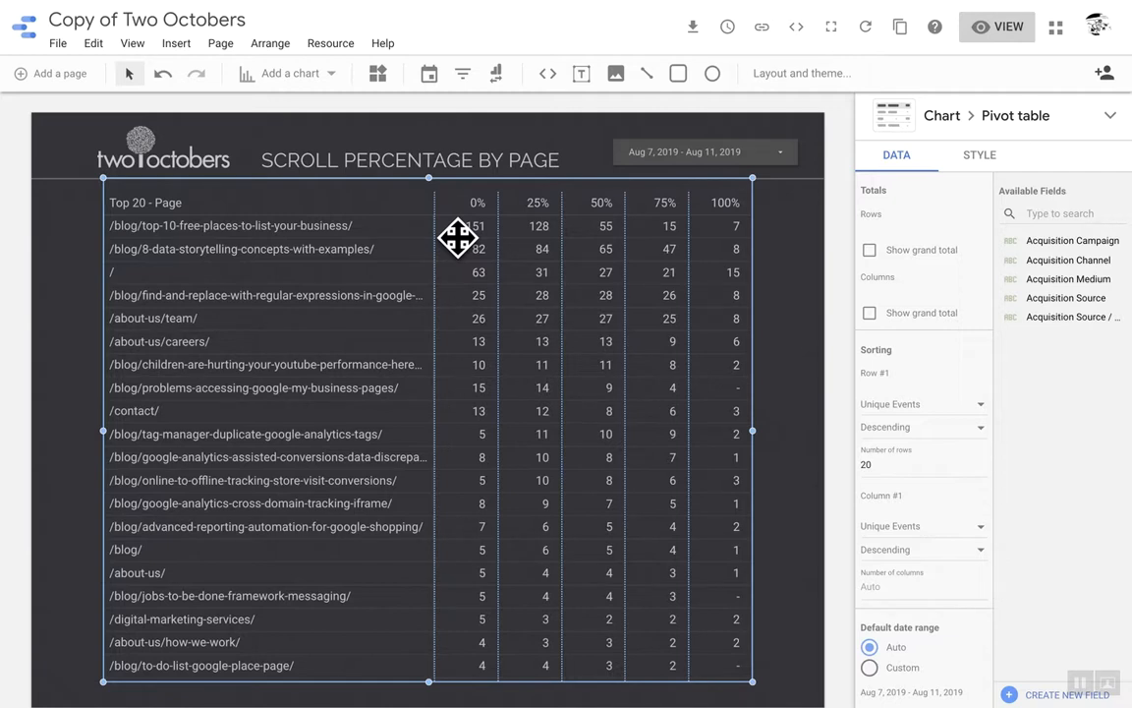
mouse_move(765, 320)
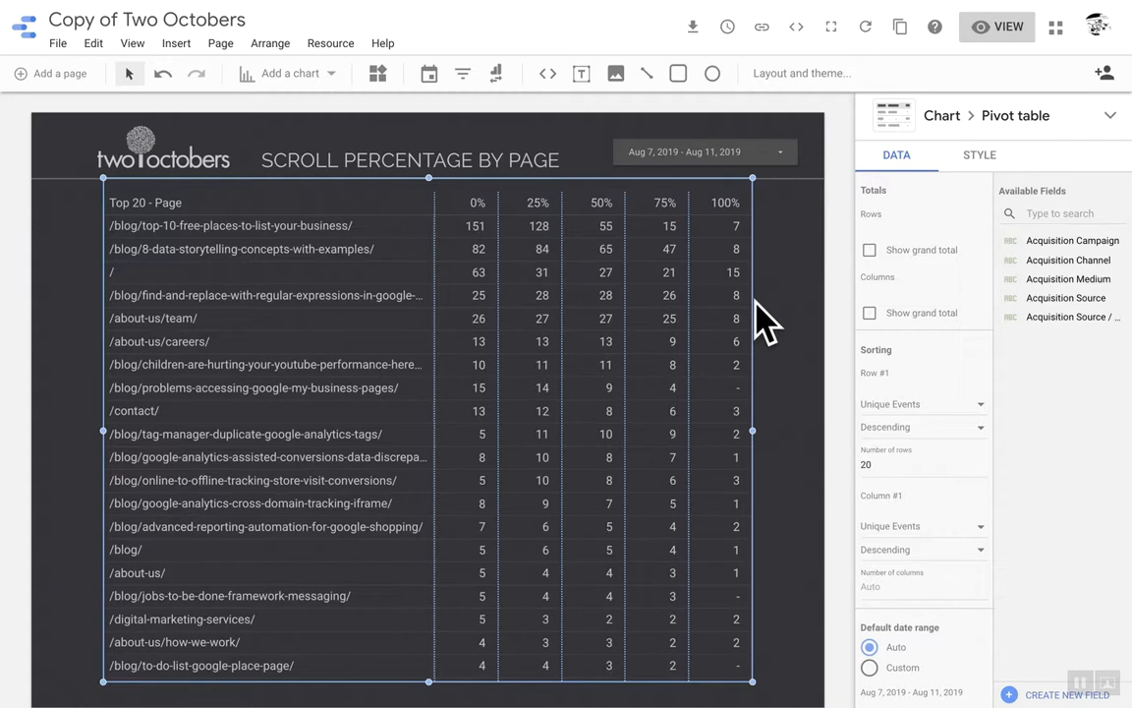
scroll("down", 3)
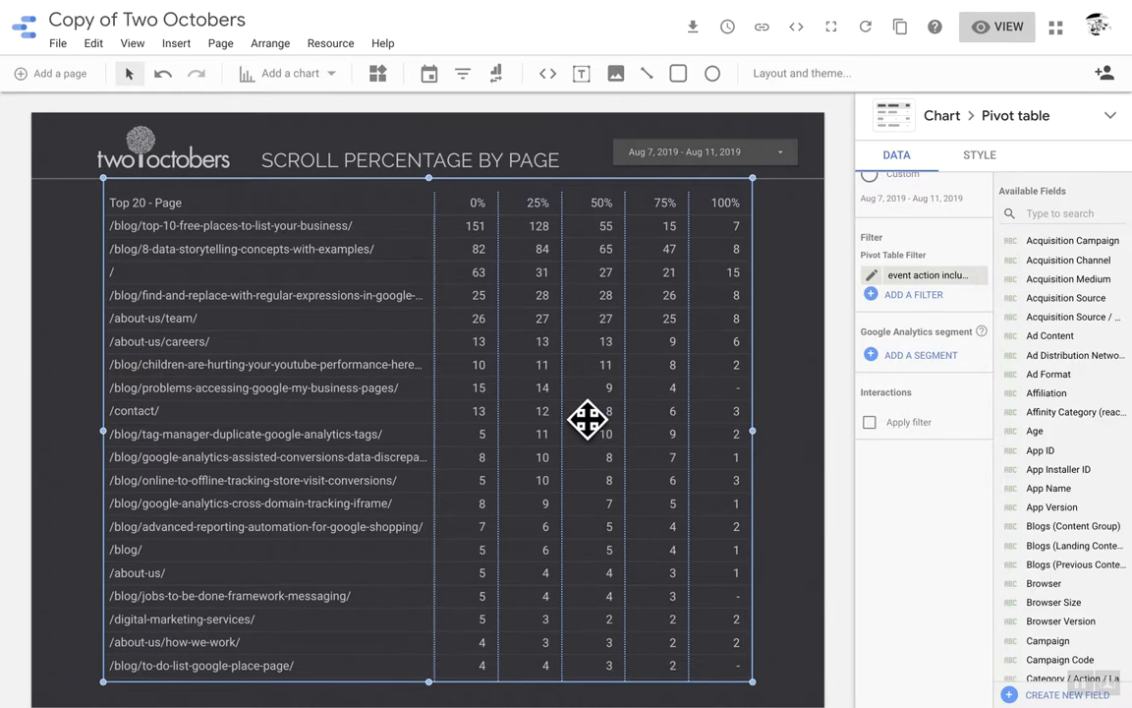
mouse_move(979, 155)
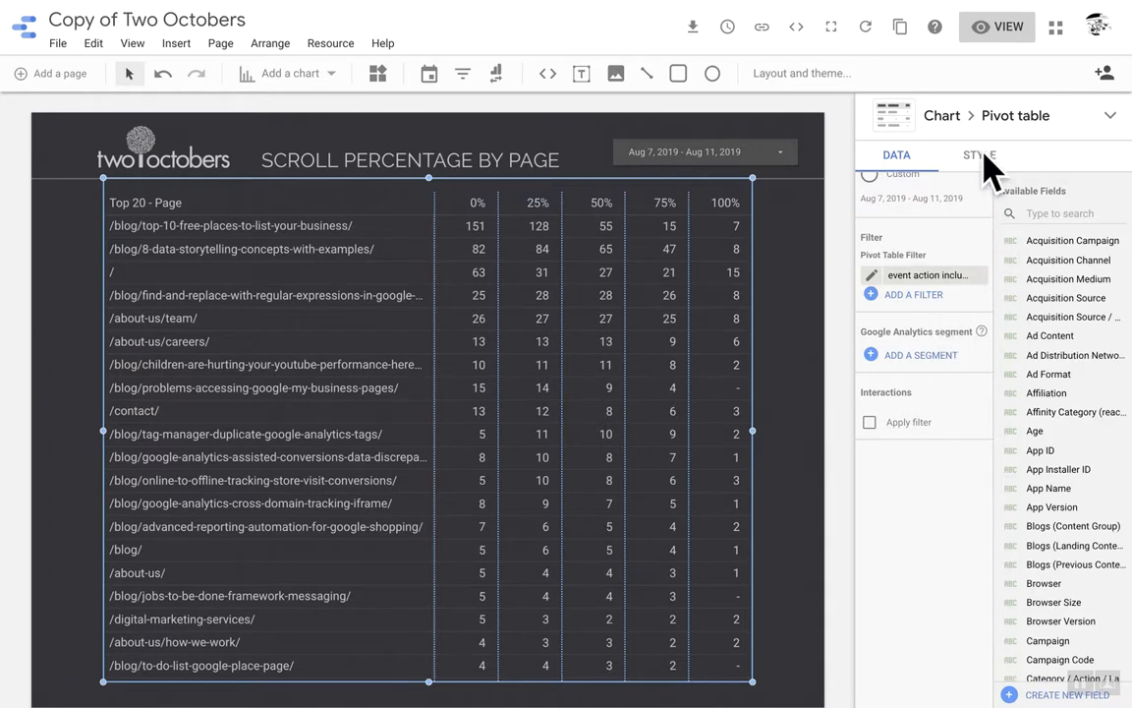
Show the pivot table's STYLE settings for header, table colors and labels.
left_click(978, 155)
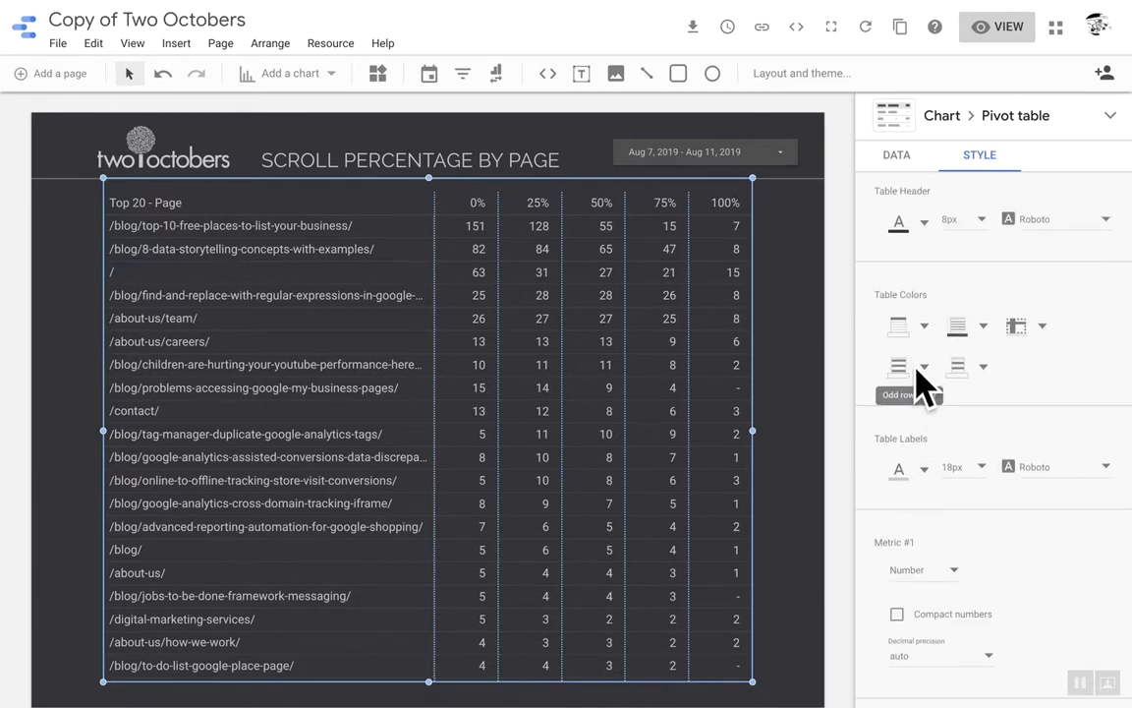
mouse_move(791, 374)
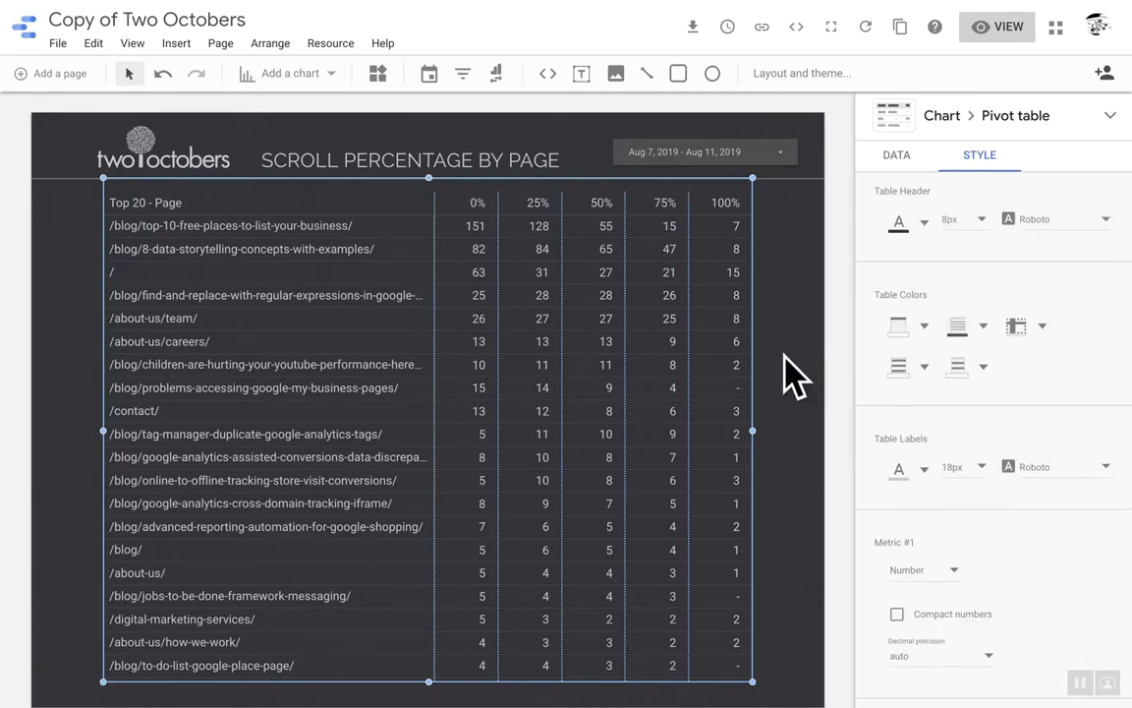